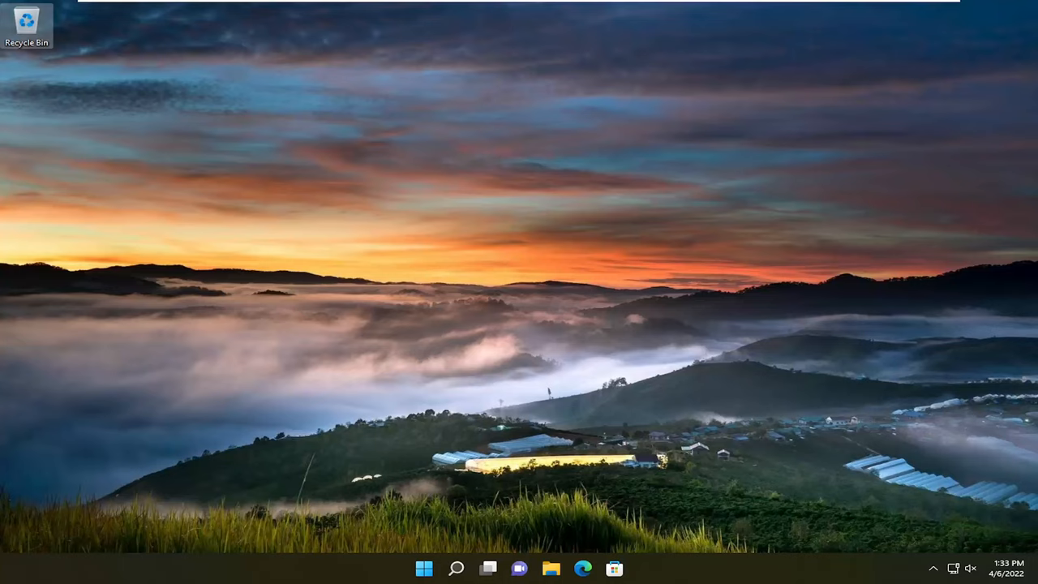
mouse_move(599, 487)
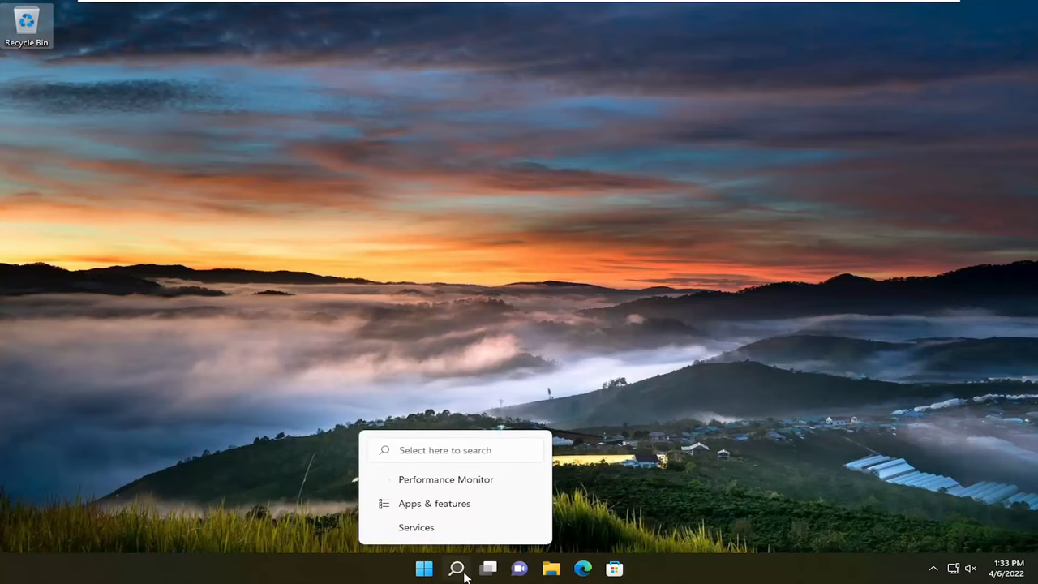
- Find Control Panel via taskbar search and set View by to Large icons
type("cc")
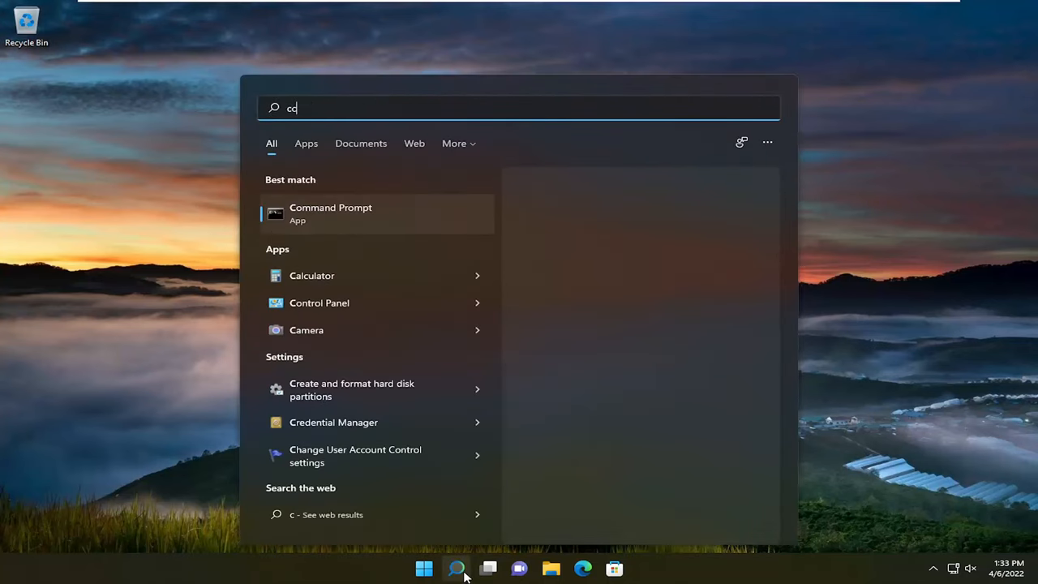
type("control panel")
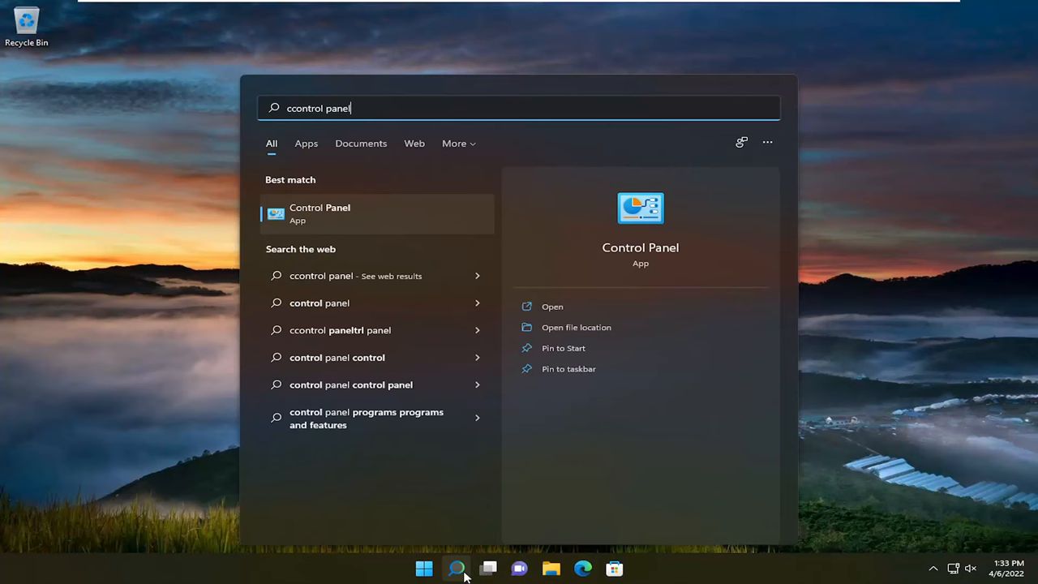
left_click(320, 213)
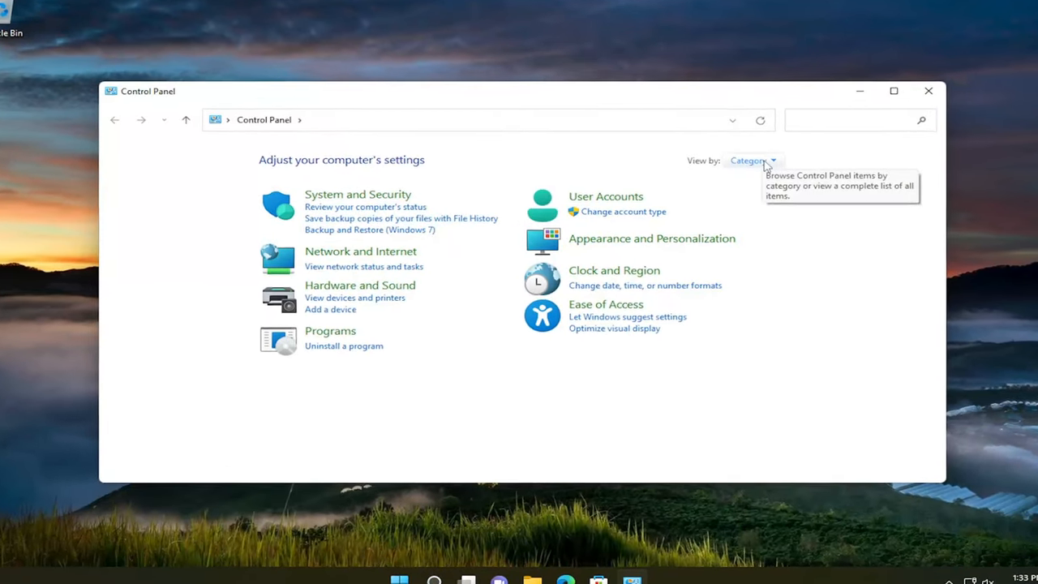
left_click(752, 160)
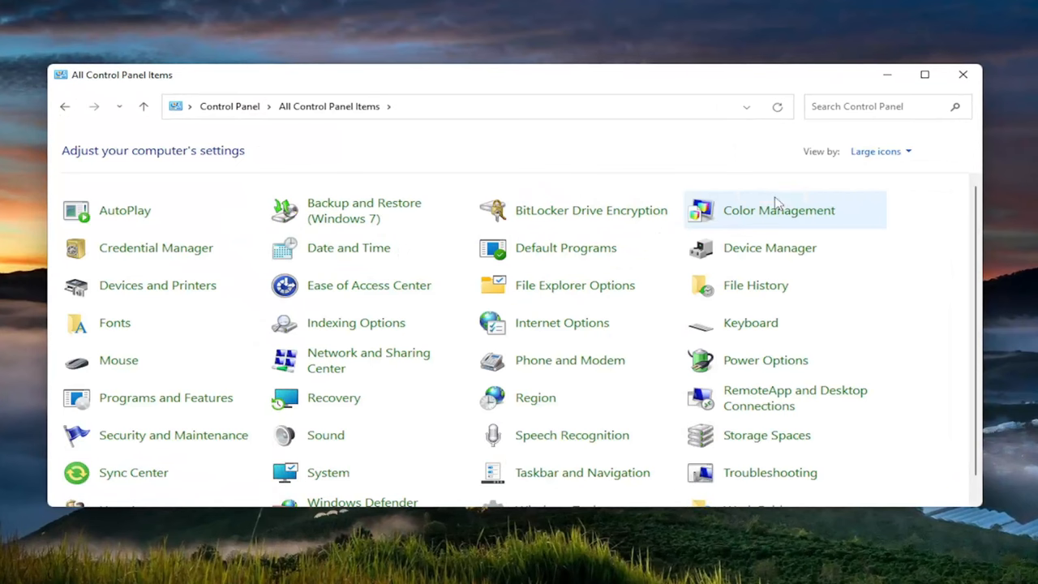
mouse_move(119, 360)
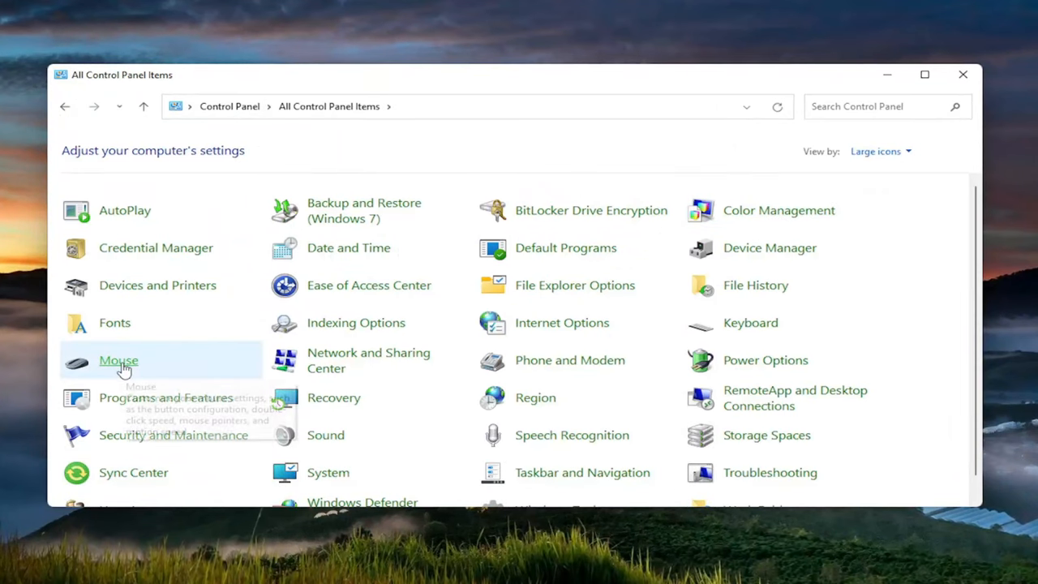
- Apply the Windows Default (system scheme) pointer scheme in Mouse Properties, then close Control Panel
double_click(119, 360)
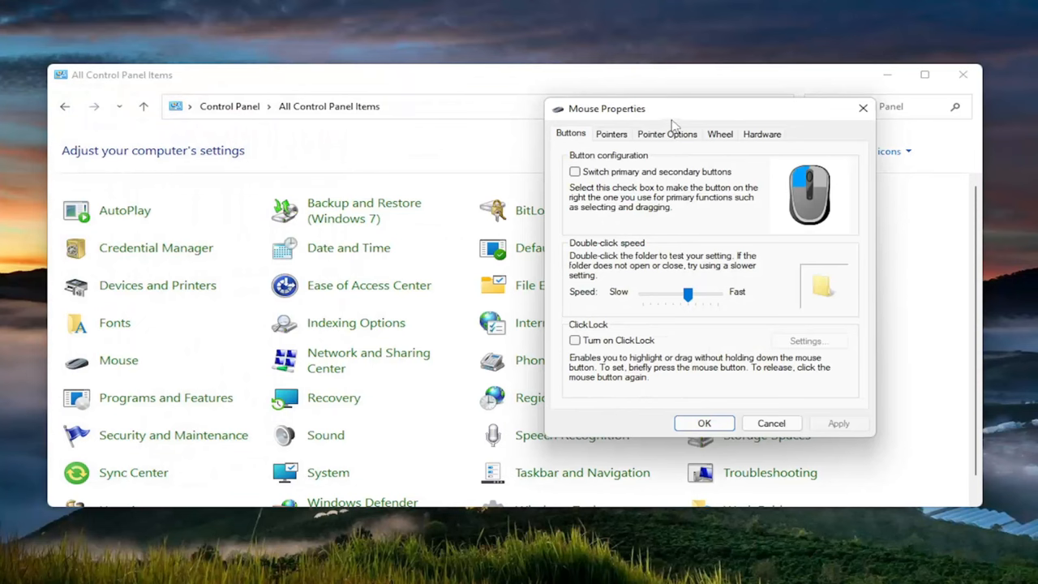
left_click(473, 154)
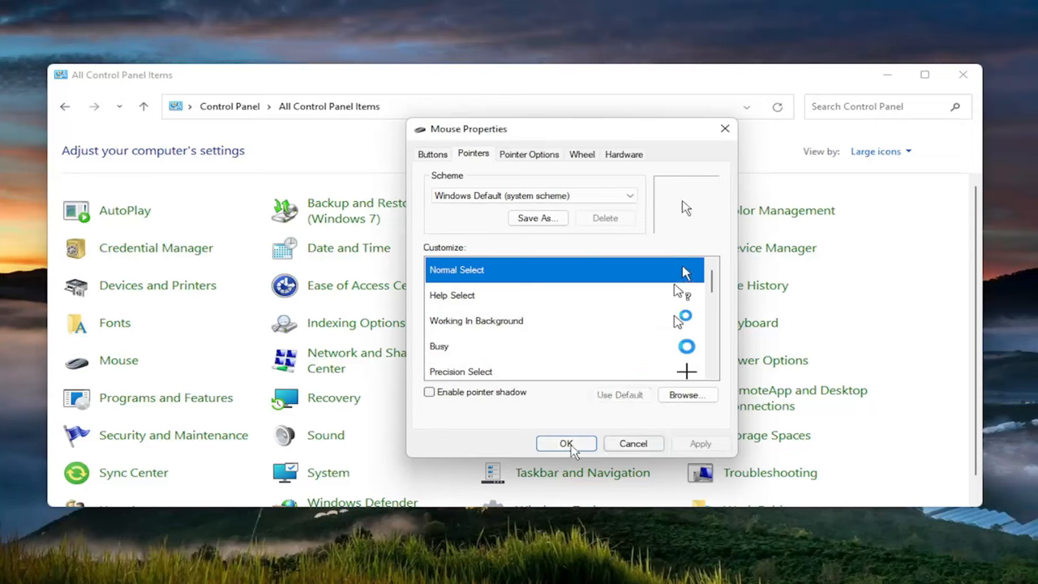
left_click(566, 444)
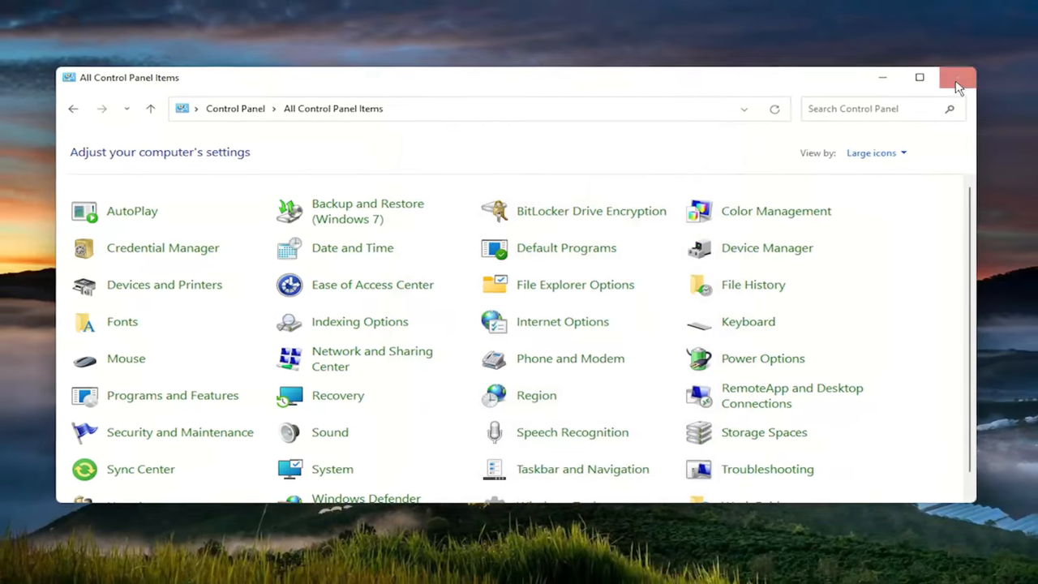
left_click(957, 77)
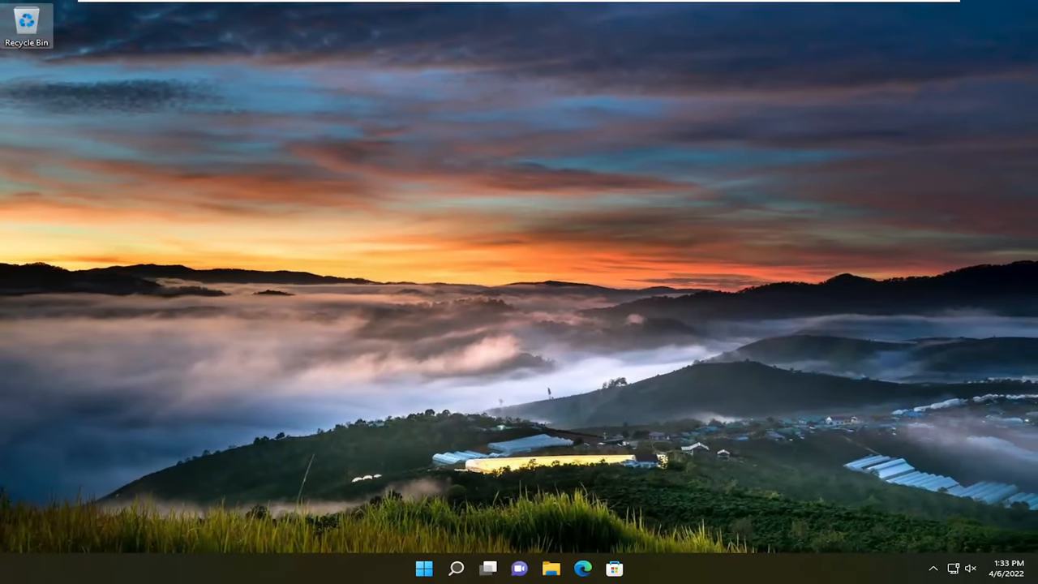